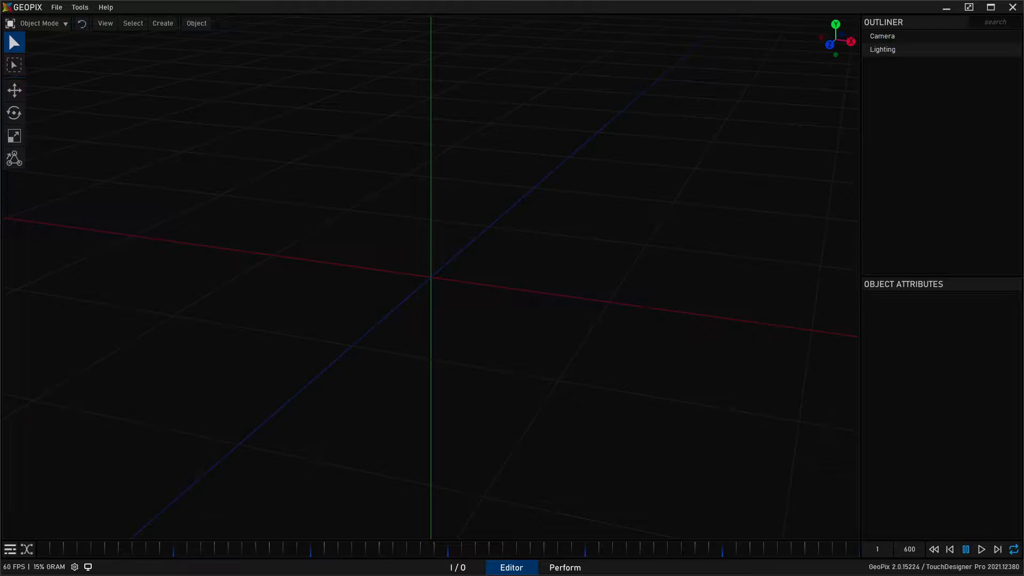
{"action": "mouse_move", "coordinate": [794, 348]}
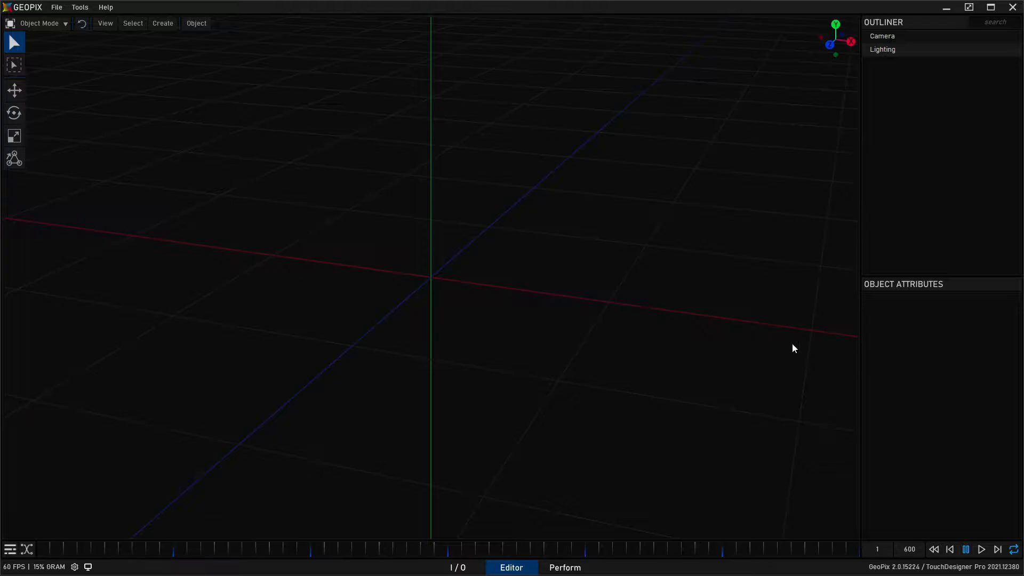
{"action": "mouse_move", "coordinate": [406, 286]}
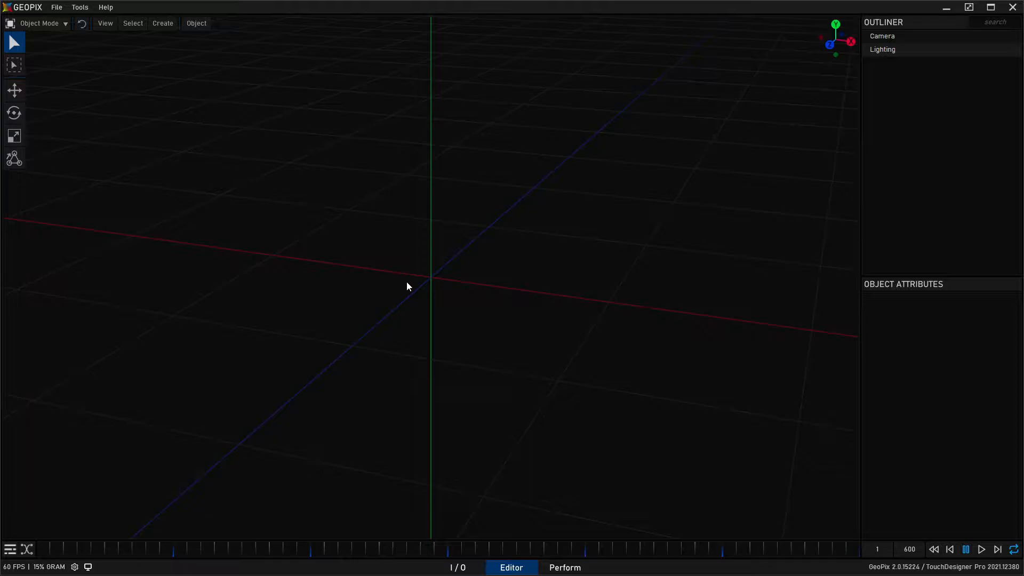
{"action": "mouse_move", "coordinate": [498, 215]}
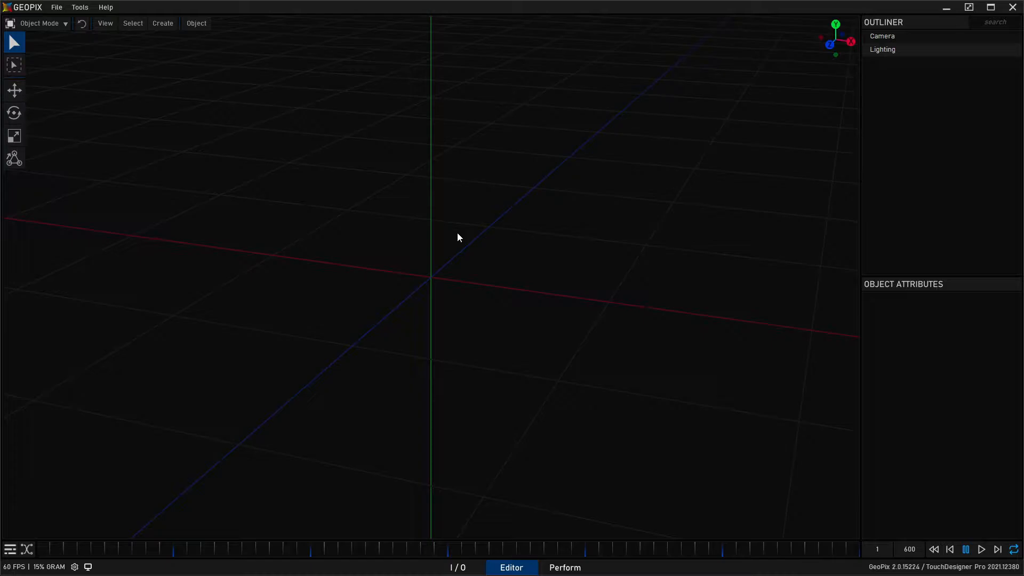
{"action": "mouse_move", "coordinate": [477, 222]}
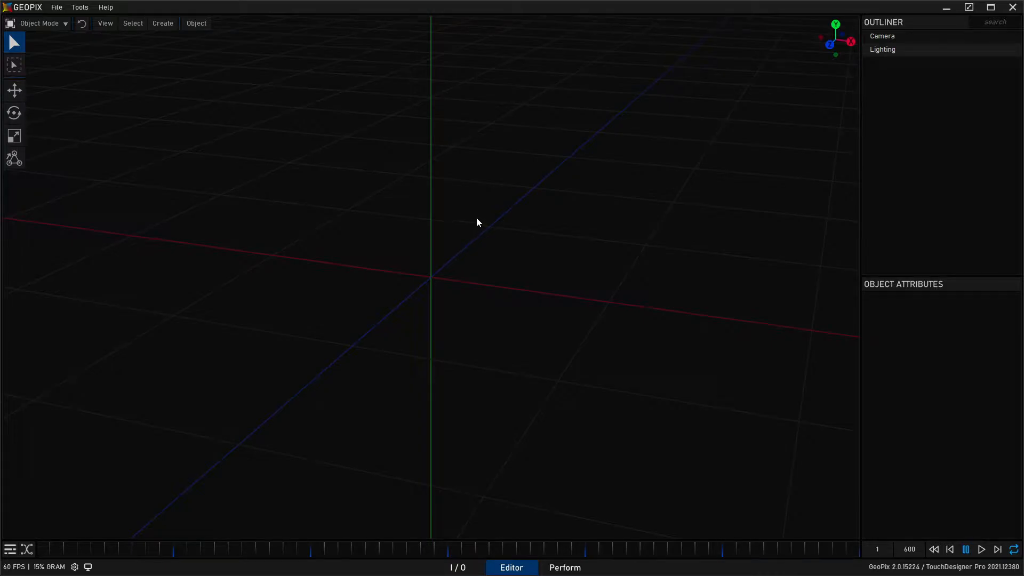
{"action": "mouse_move", "coordinate": [476, 242]}
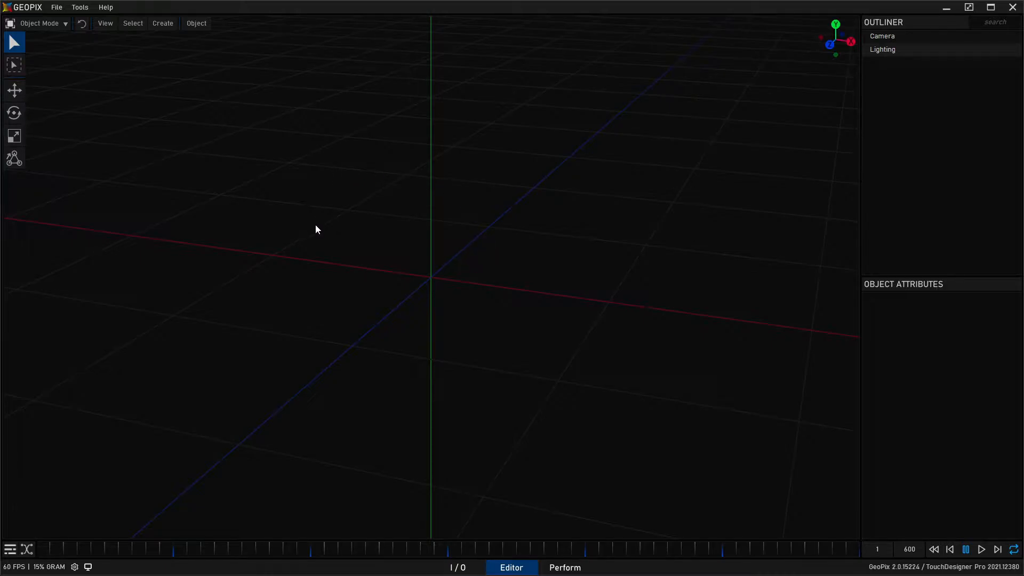
{"action": "mouse_move", "coordinate": [333, 217]}
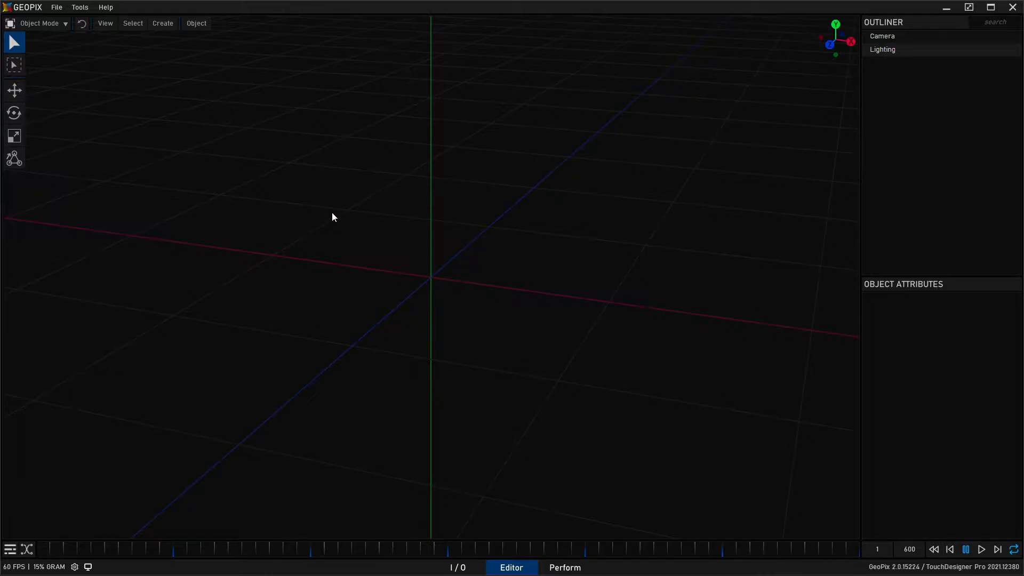
{"action": "mouse_move", "coordinate": [313, 217]}
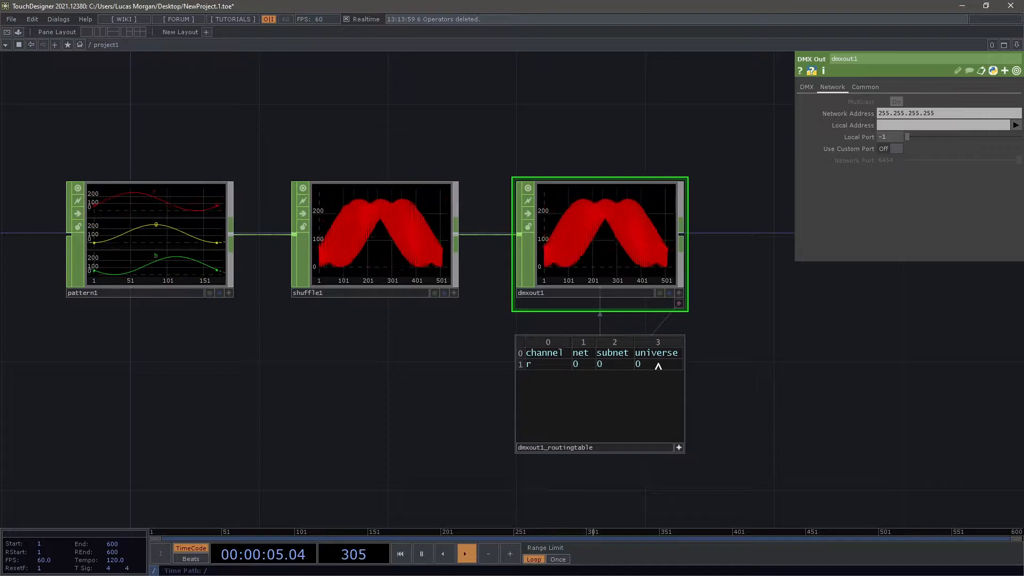
Step: Route channel r of dmxout1 to net 0, subnet 0, universe 0
{"action": "left_click", "coordinate": [657, 364]}
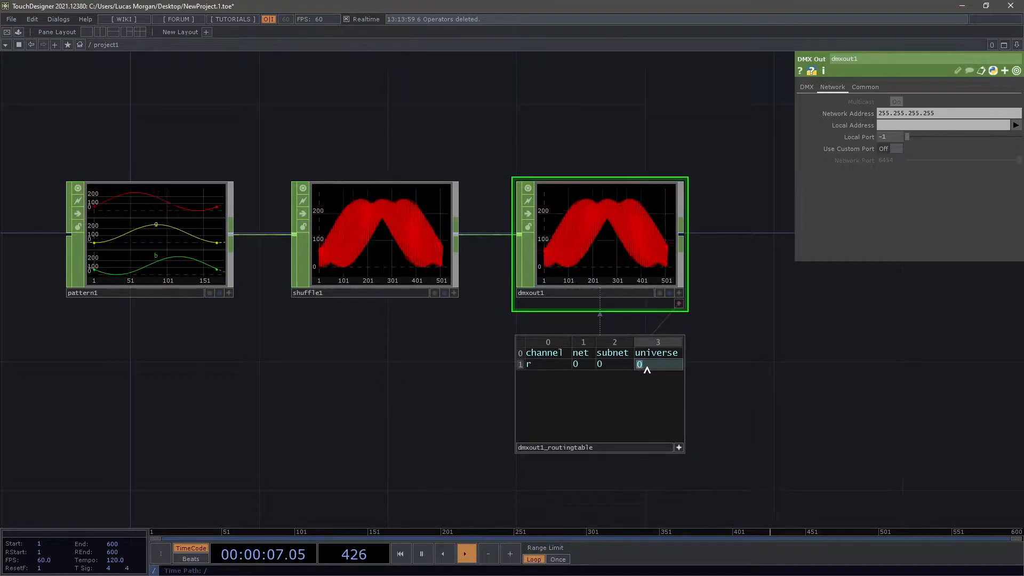
{"action": "left_click", "coordinate": [806, 87]}
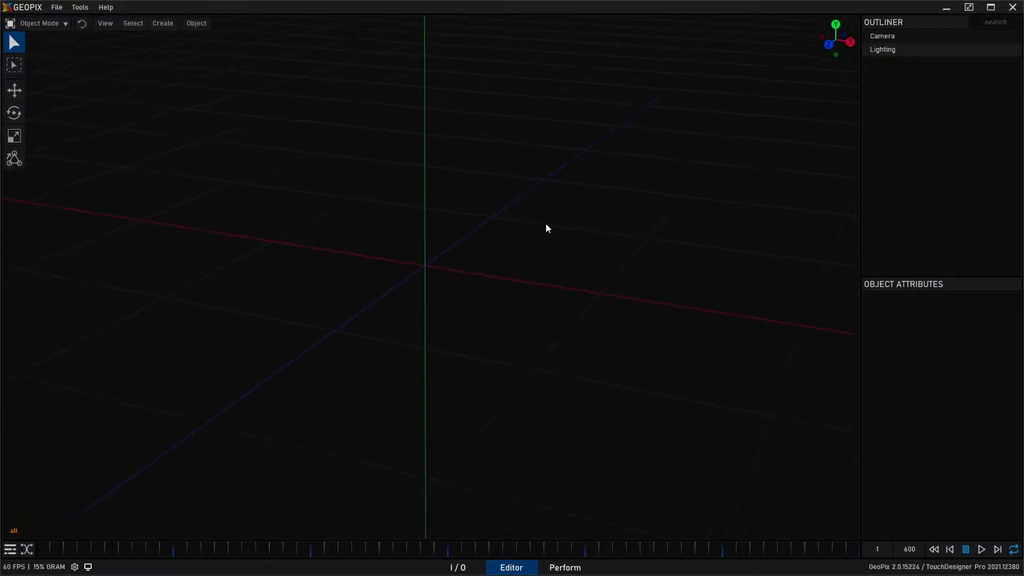
{"action": "mouse_move", "coordinate": [162, 23]}
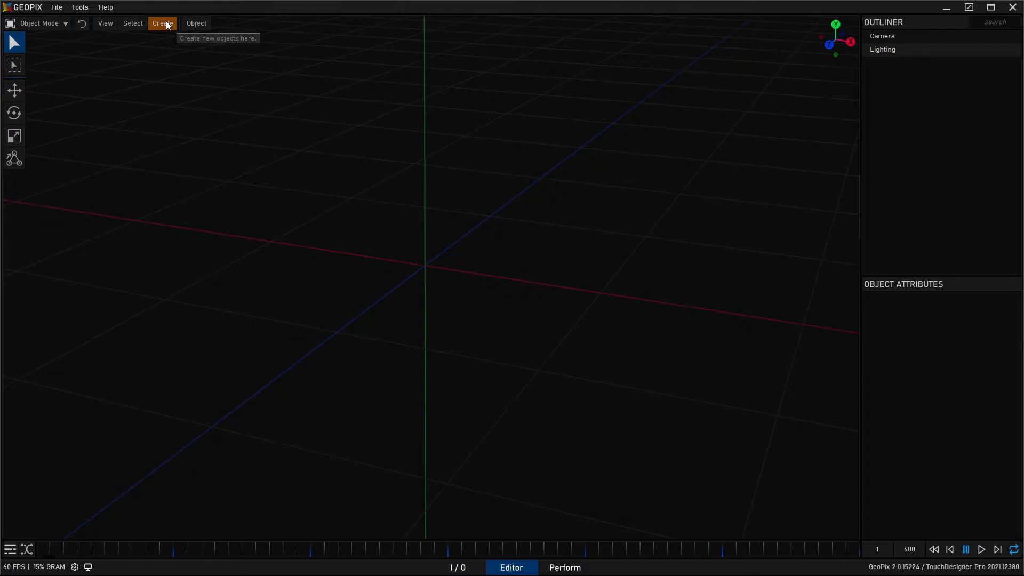
Step: Create a new empty fixture, Fixture1, from the Create Node dialog
{"action": "left_click", "coordinate": [162, 22]}
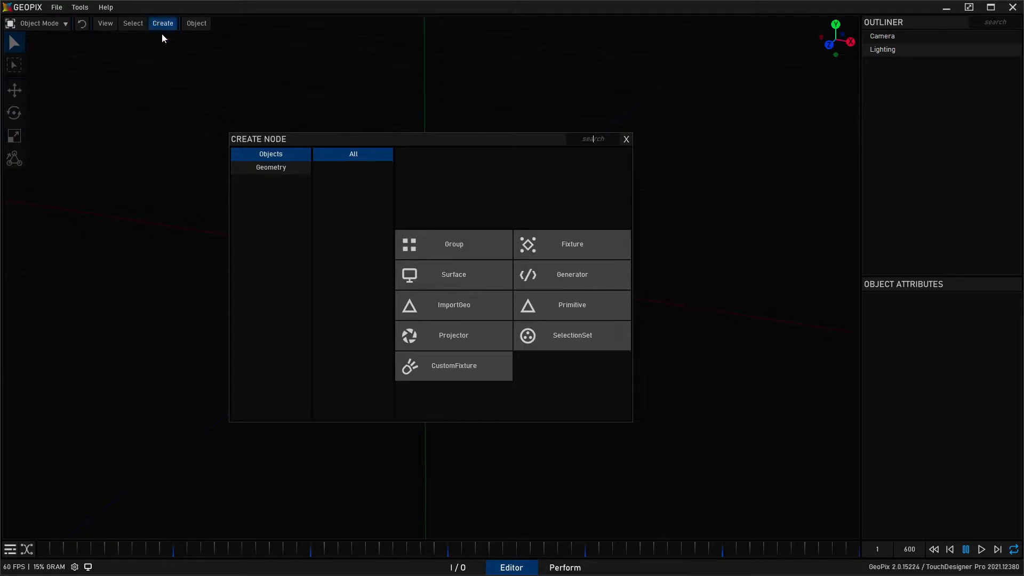
{"action": "mouse_move", "coordinate": [453, 274]}
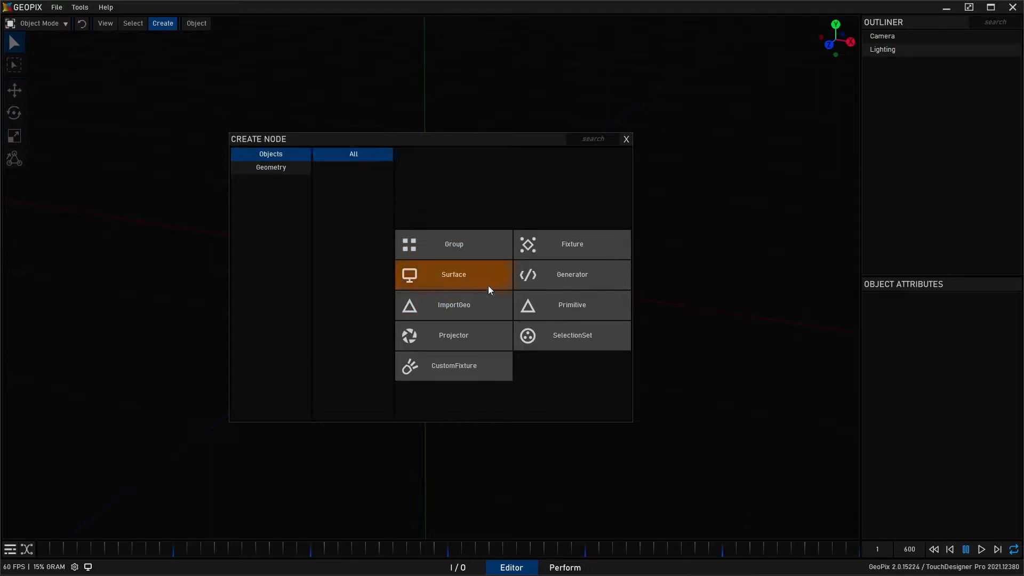
{"action": "left_click", "coordinate": [571, 243]}
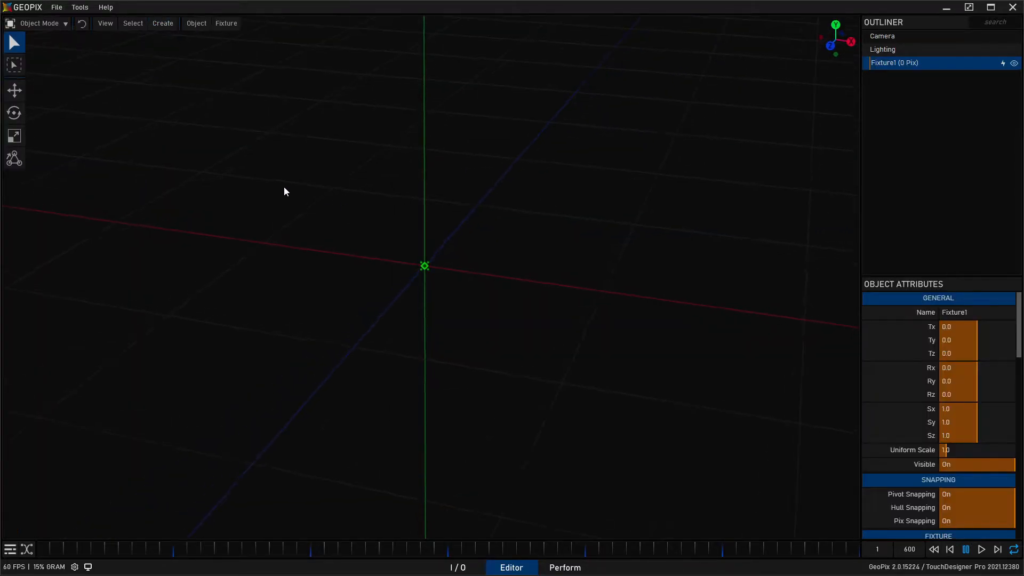
{"action": "left_click", "coordinate": [37, 23]}
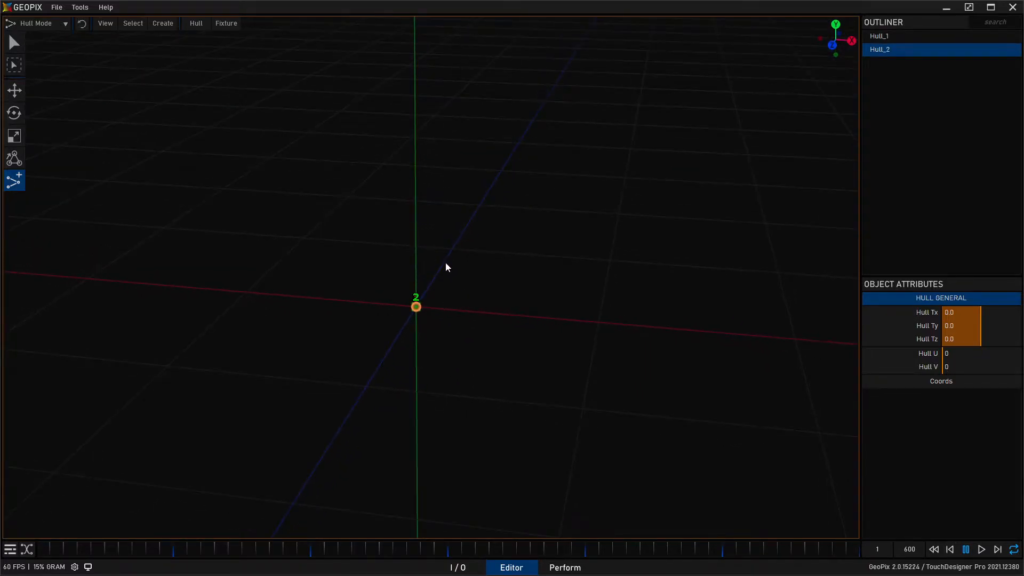
Step: Place hull points at the doorway's top-left and top-right corners
{"action": "left_click", "coordinate": [14, 90]}
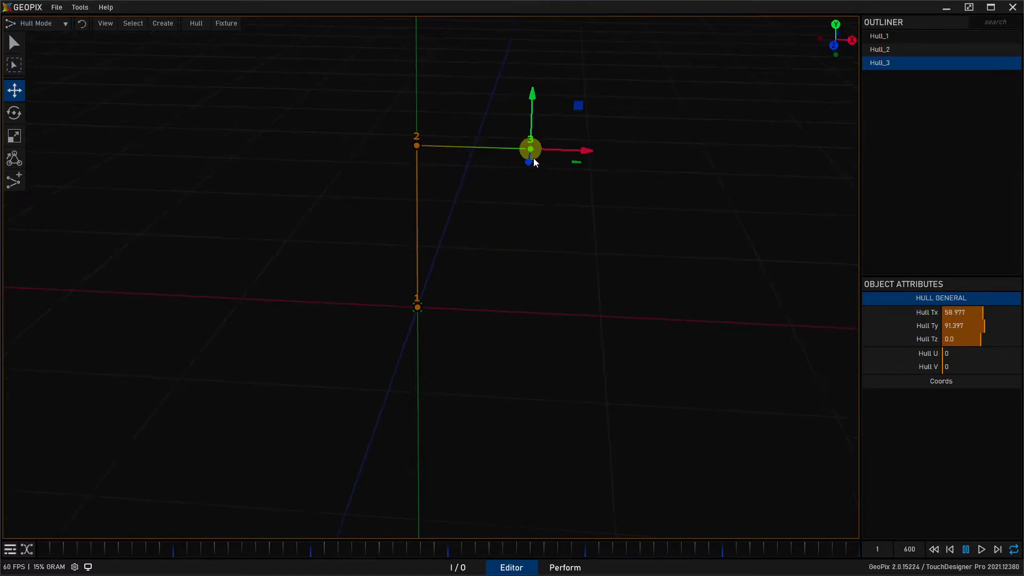
{"action": "left_click", "coordinate": [14, 181]}
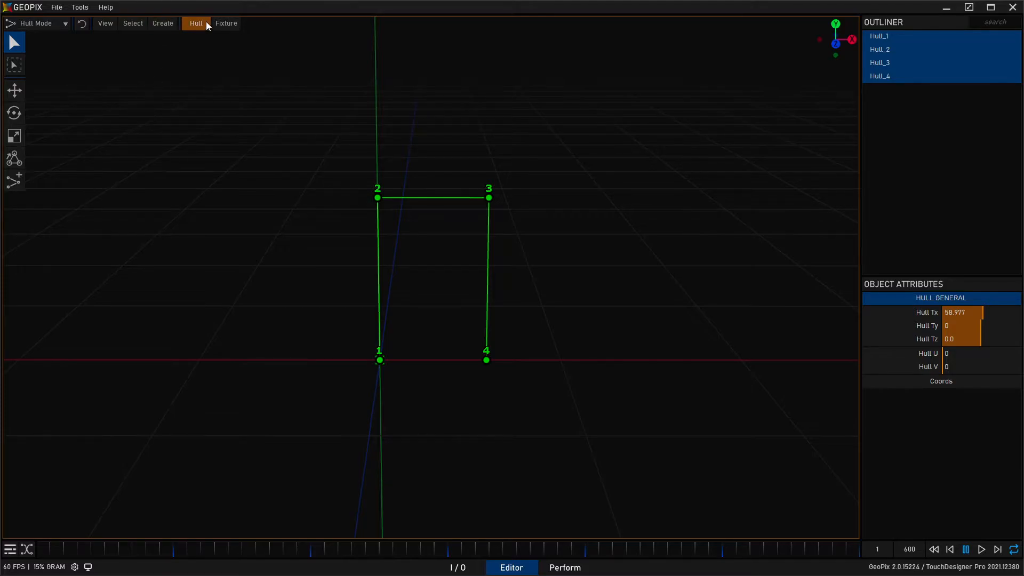
Step: Make Generator1, a 10-pixel strip, from the selected hull points
{"action": "left_click", "coordinate": [195, 24]}
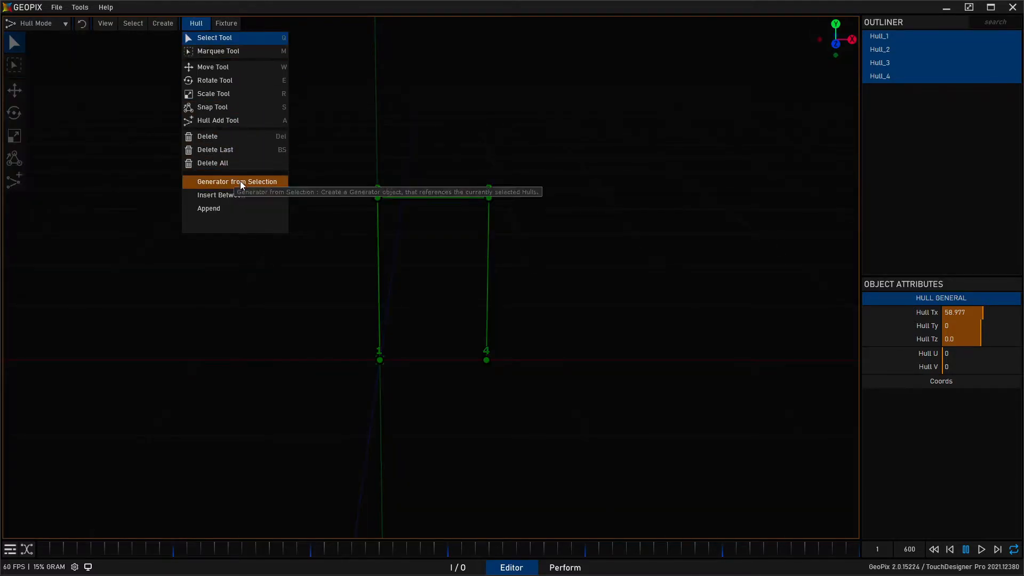
{"action": "left_click", "coordinate": [237, 182]}
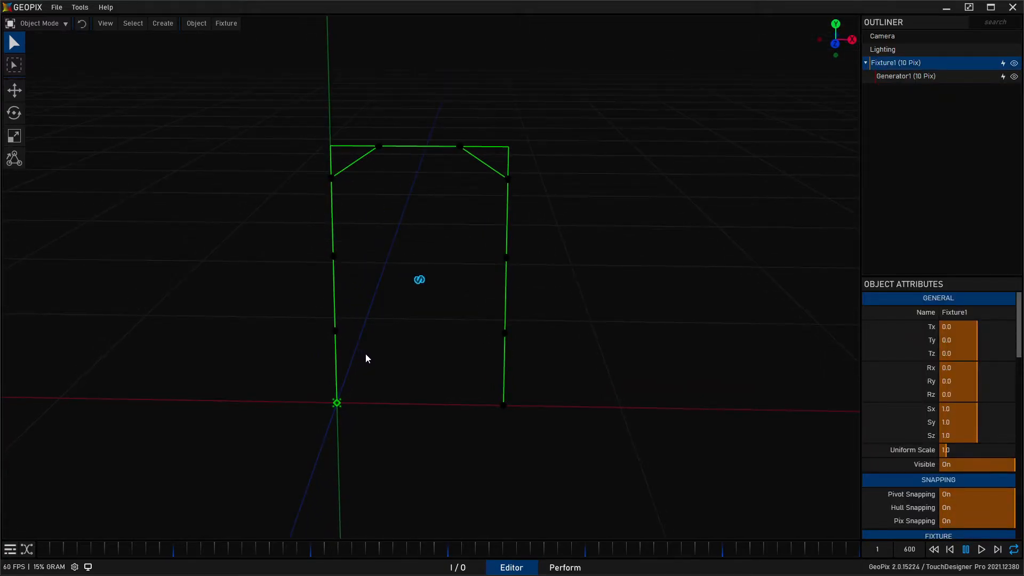
Step: In Hull Mode, move hull point 5 to the doorway's bottom-right corner
{"action": "left_click", "coordinate": [905, 76]}
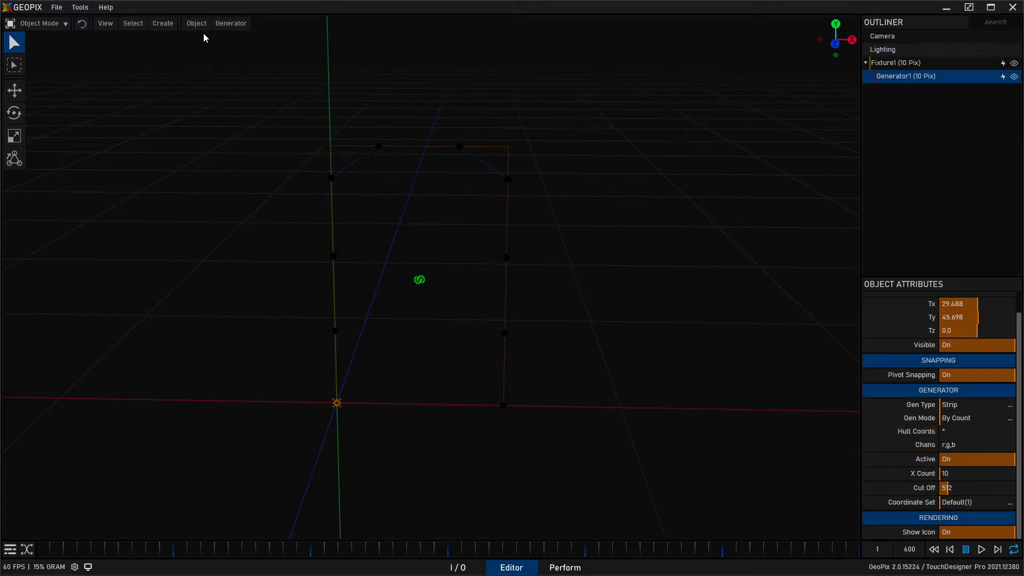
{"action": "mouse_move", "coordinate": [336, 386]}
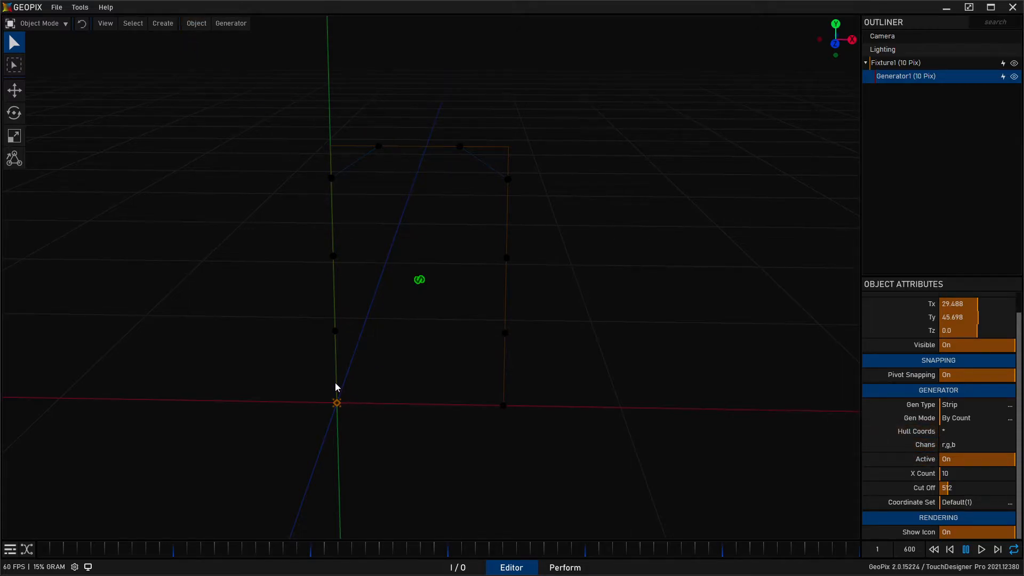
{"action": "mouse_move", "coordinate": [485, 382]}
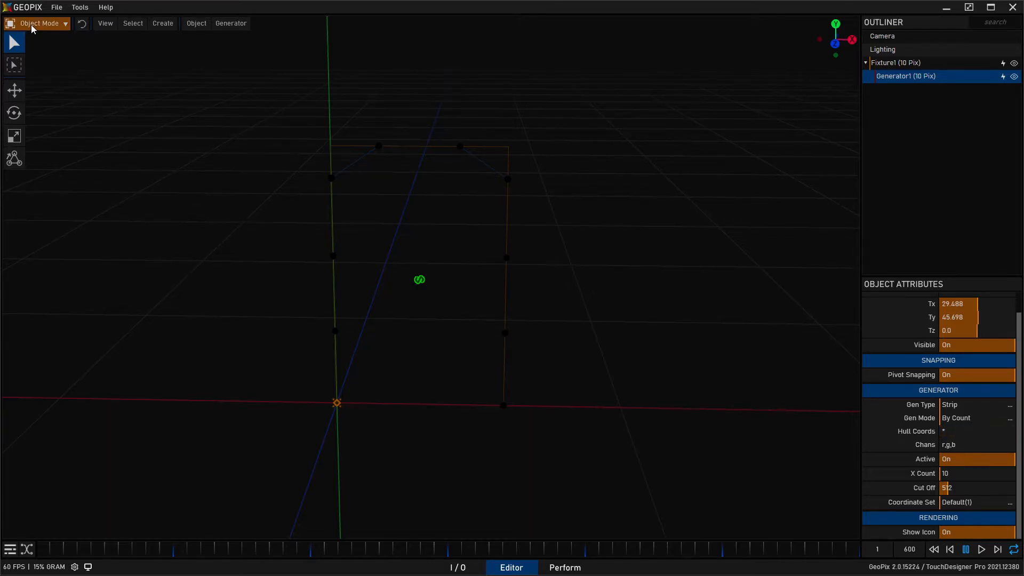
{"action": "left_click", "coordinate": [37, 22]}
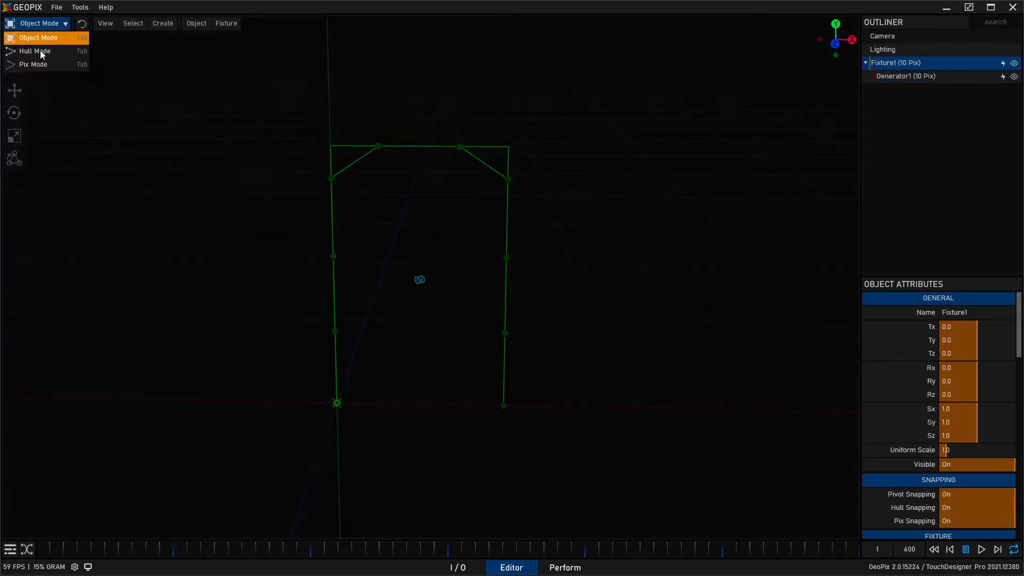
{"action": "left_click", "coordinate": [33, 51]}
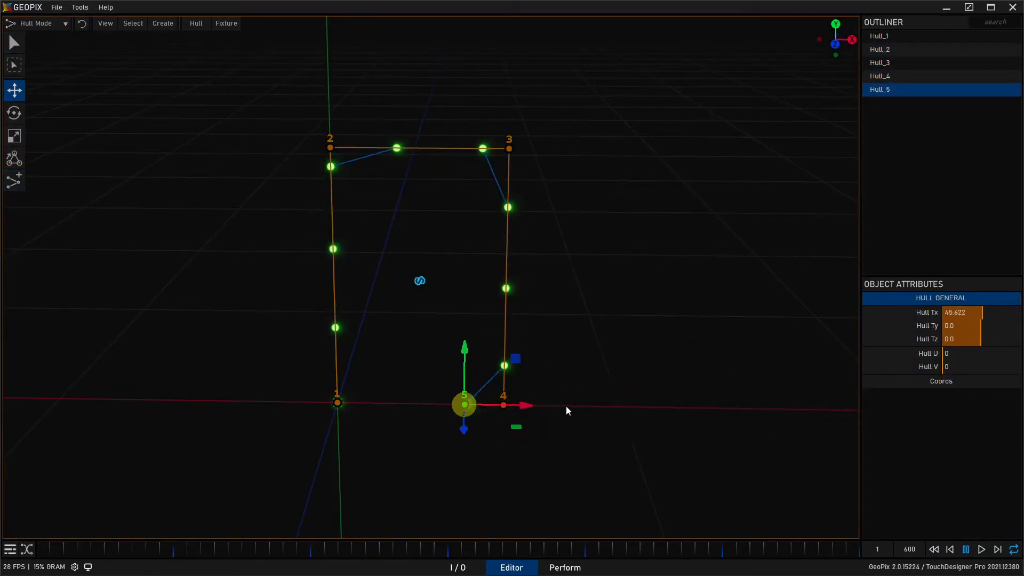
{"action": "left_click_drag", "start_coordinate": [464, 406], "coordinate": [729, 409]}
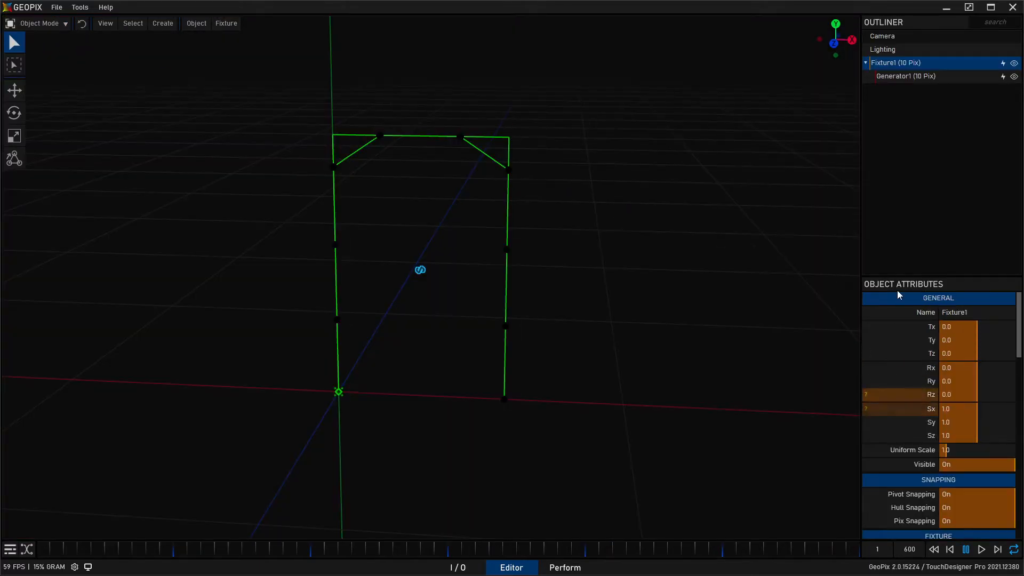
Step: Set Generator1's X Count to 170 pixels
{"action": "left_click", "coordinate": [906, 76]}
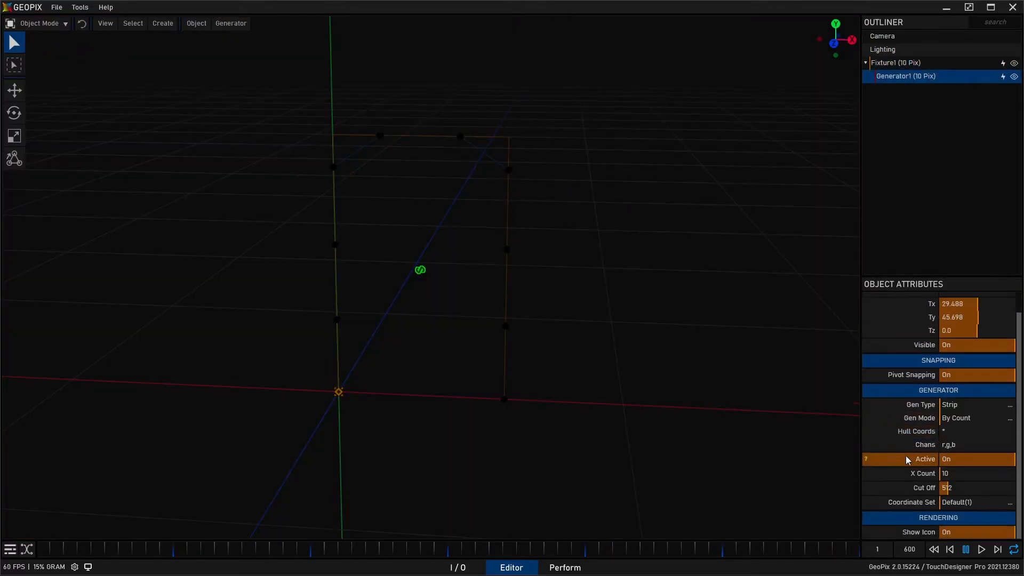
{"action": "mouse_move", "coordinate": [923, 474]}
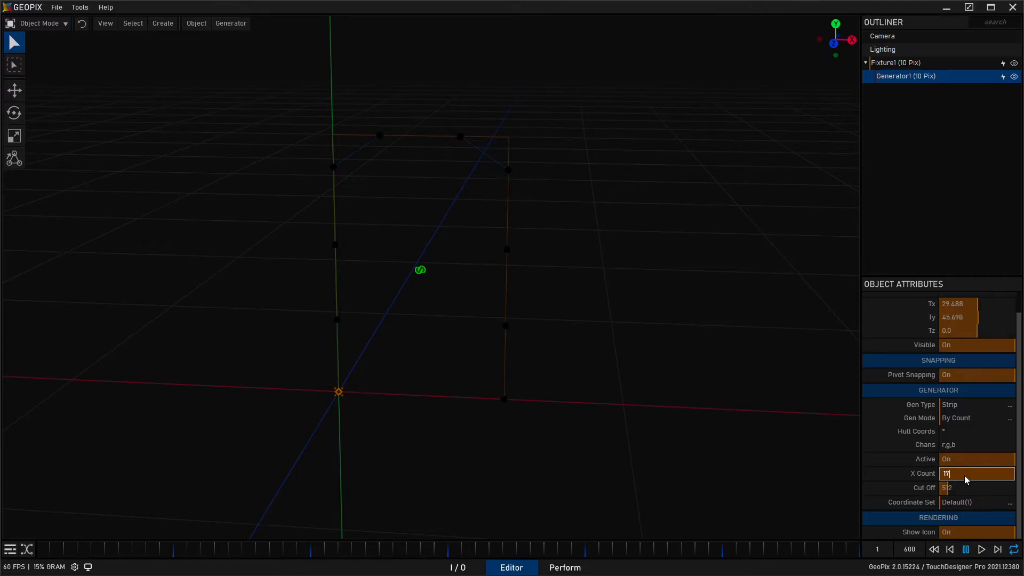
{"action": "type", "text": "170"}
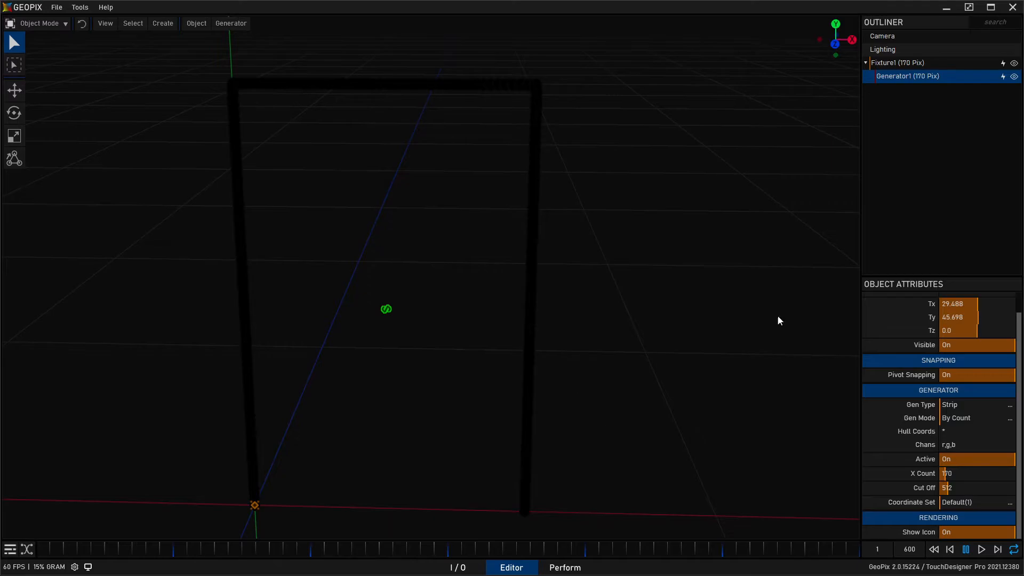
Step: Review Fixture1's attributes now showing 170 pixels
{"action": "left_click", "coordinate": [906, 63]}
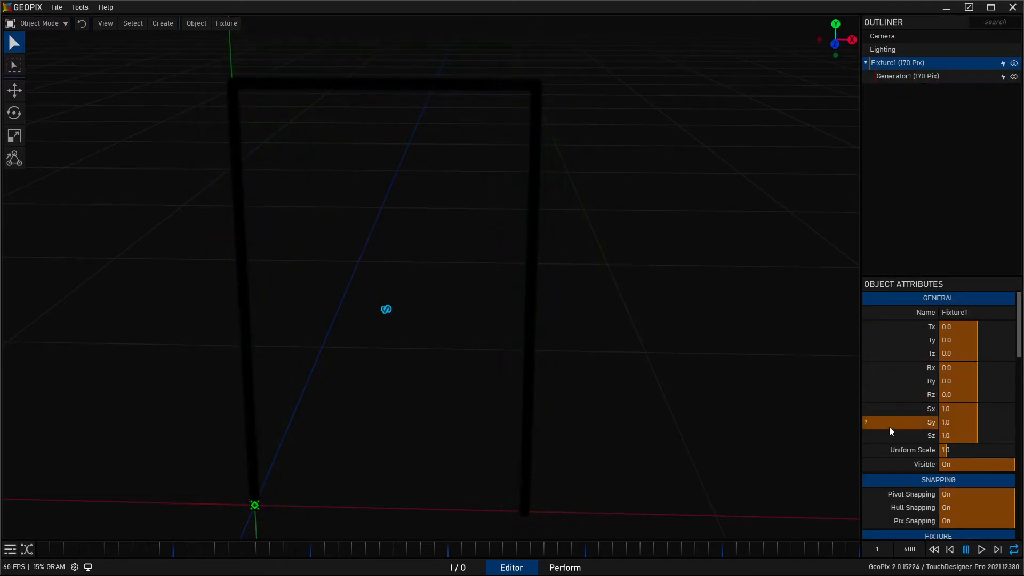
{"action": "scroll", "scroll_direction": "down", "scroll_amount": 3}
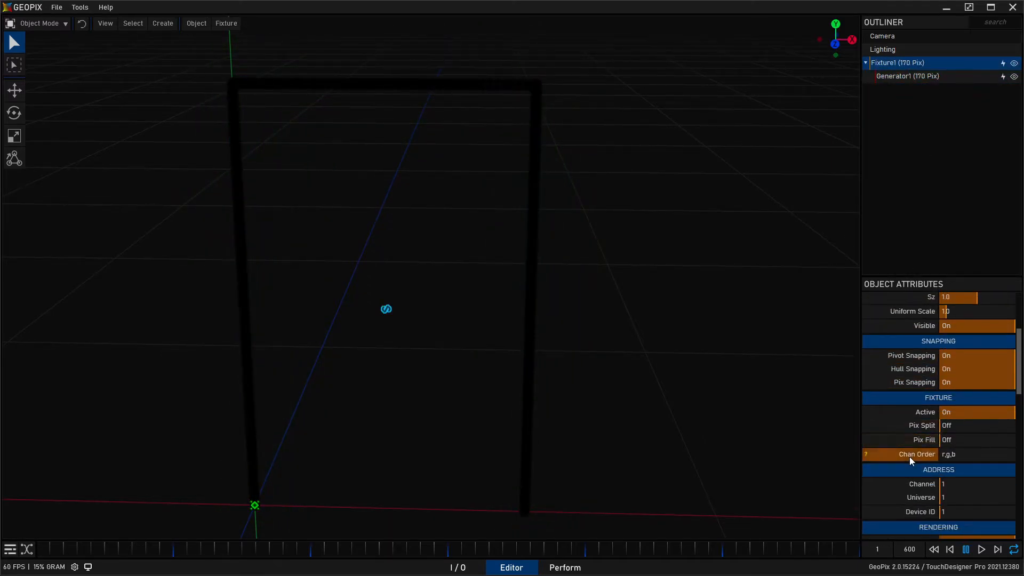
{"action": "scroll", "scroll_direction": "down", "scroll_amount": 3}
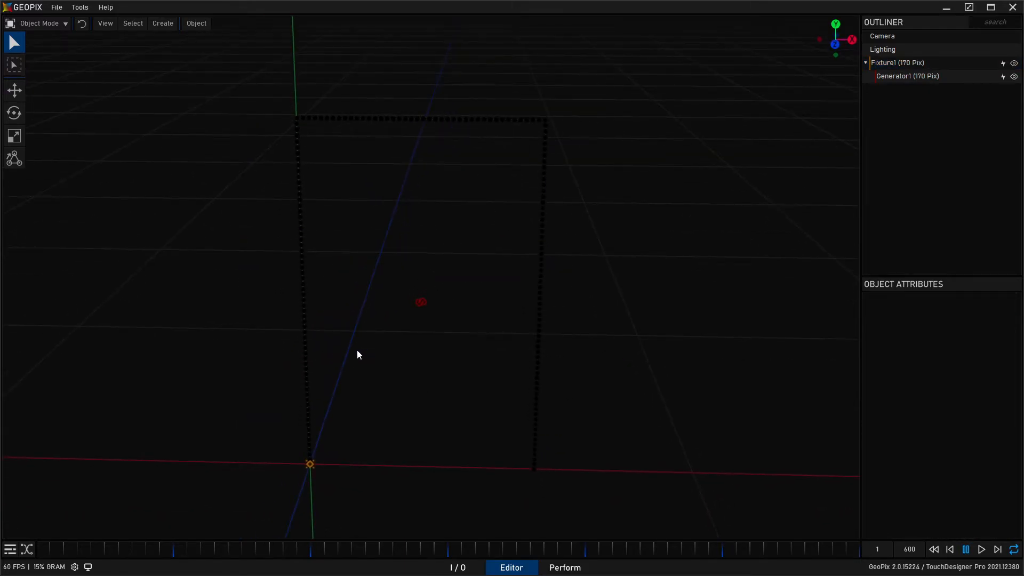
{"action": "left_click", "coordinate": [898, 63]}
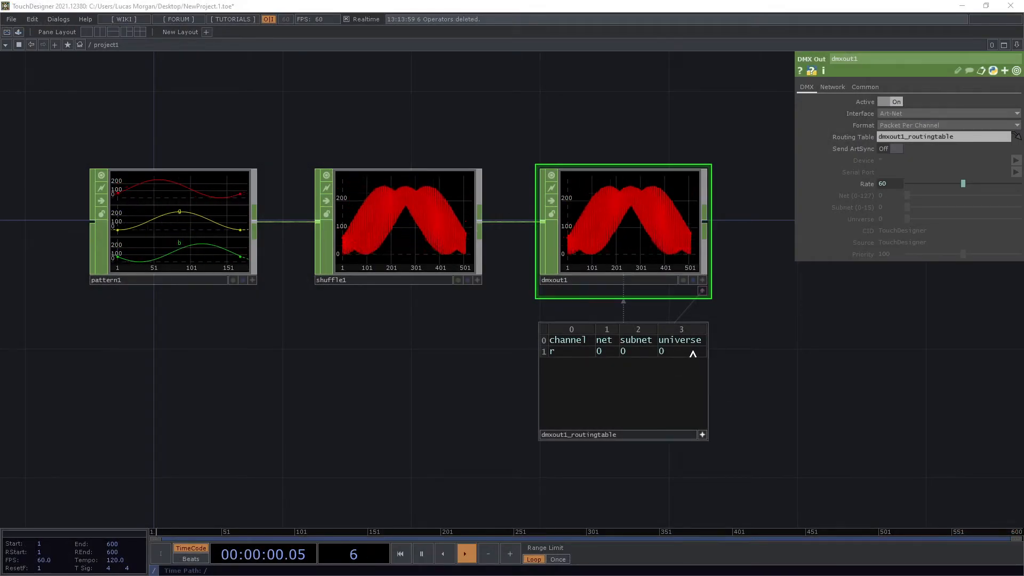
Step: Inspect the dmxout1 node's Art-Net routing table in TouchDesigner
{"action": "left_click", "coordinate": [681, 351]}
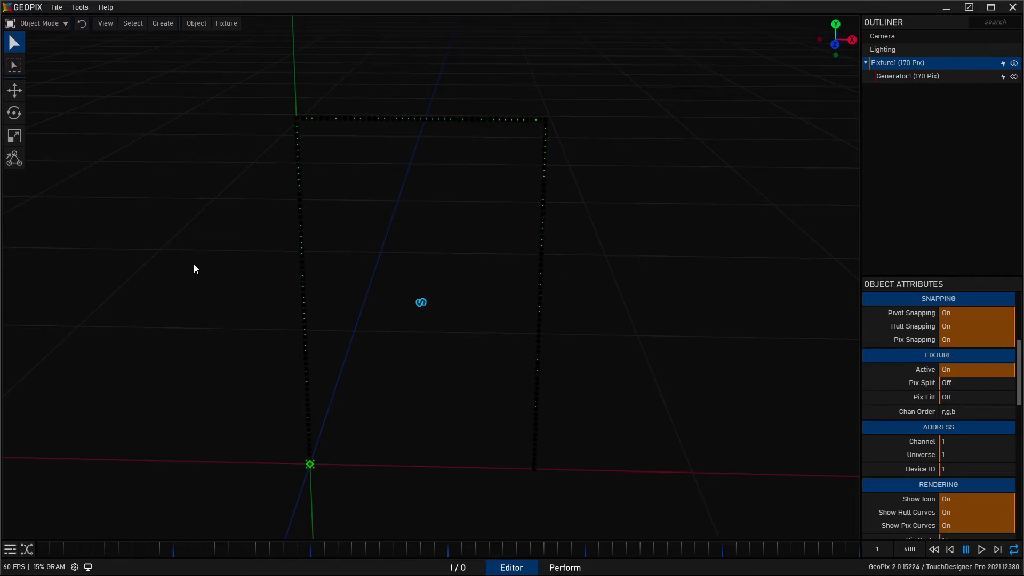
{"action": "mouse_move", "coordinate": [75, 566]}
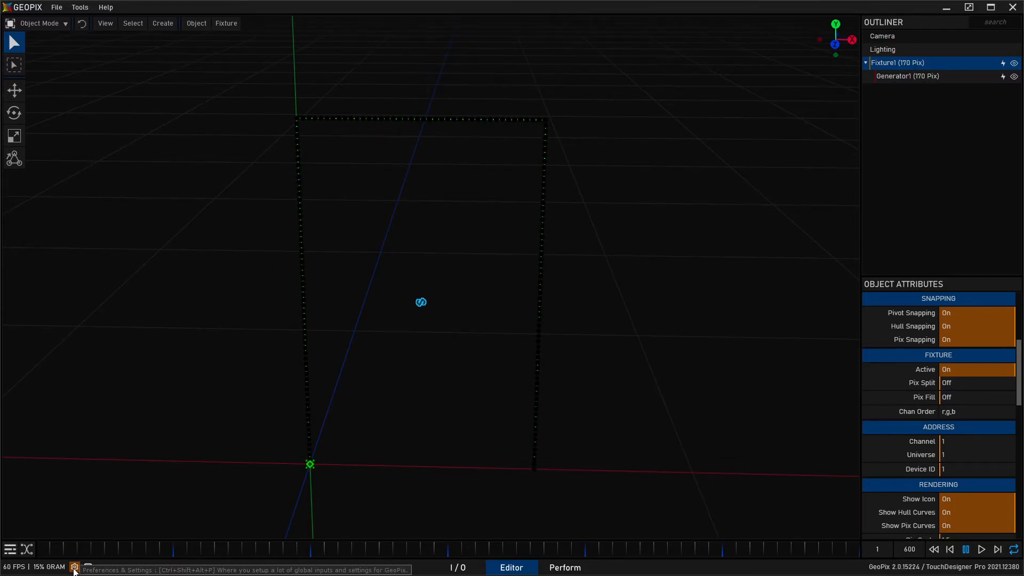
{"action": "mouse_move", "coordinate": [11, 267]}
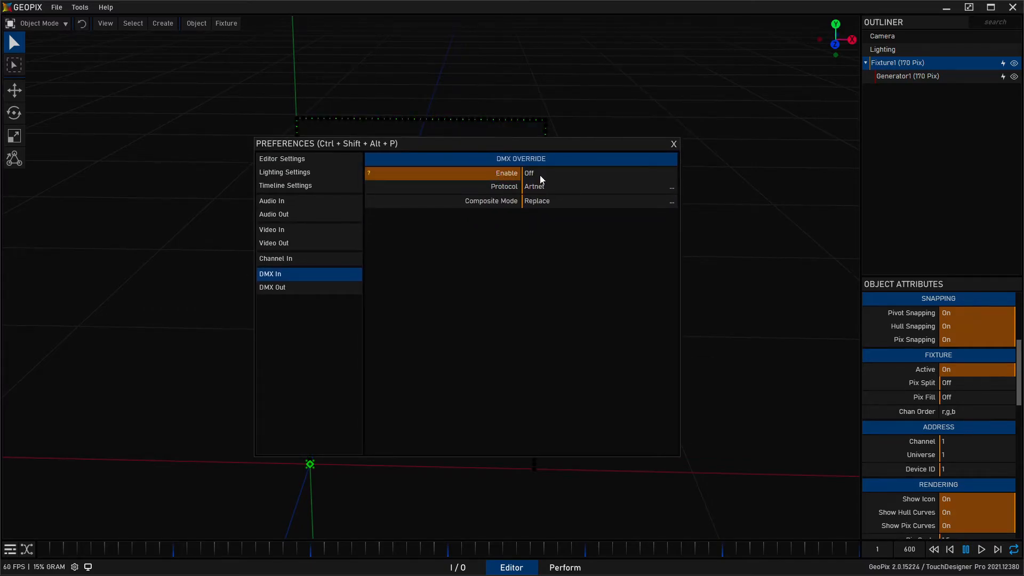
Step: Enable DMX Override with protocol Artnet in GeoPix Preferences
{"action": "left_click", "coordinate": [529, 172]}
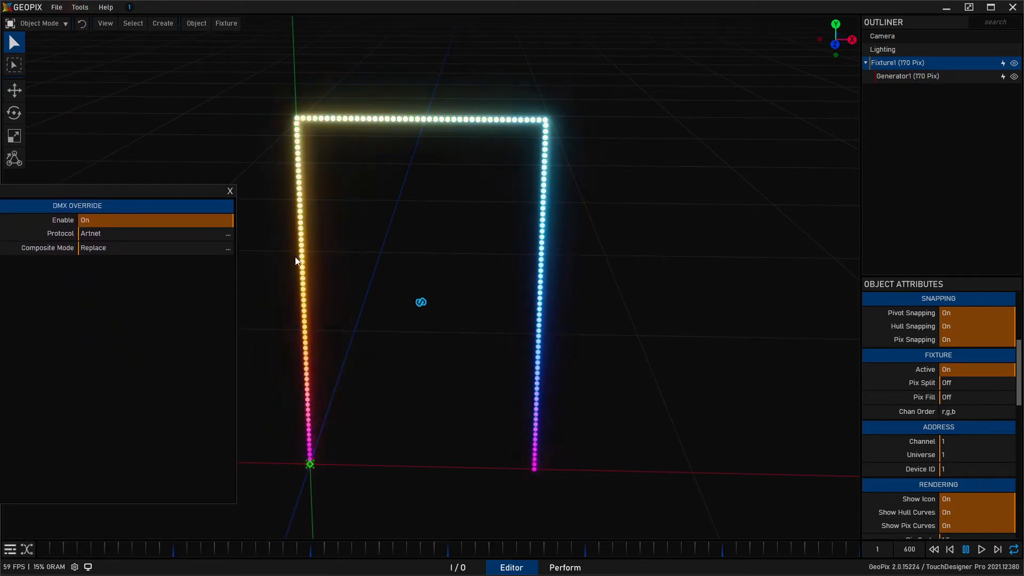
{"action": "mouse_move", "coordinate": [532, 484]}
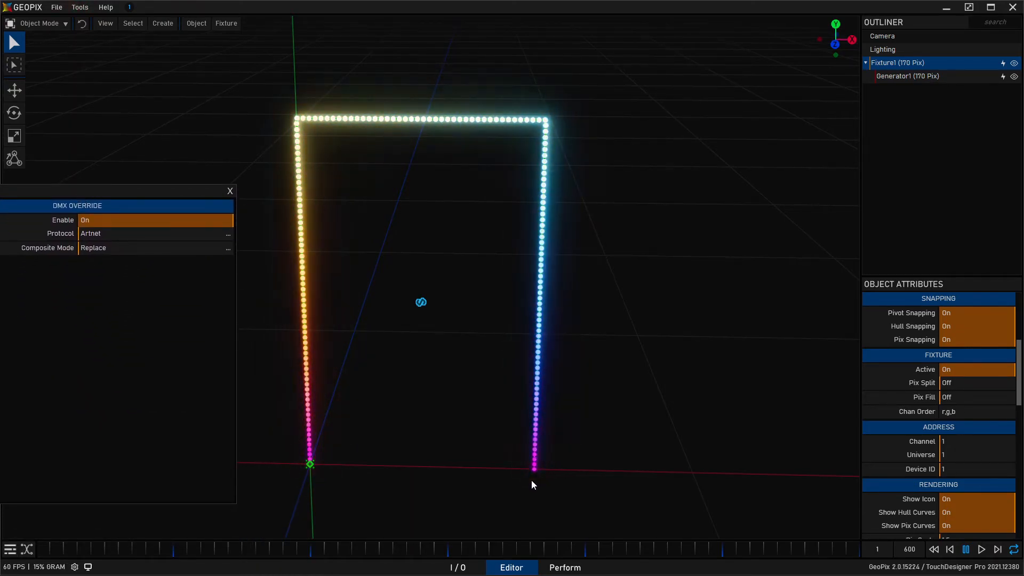
{"action": "mouse_move", "coordinate": [502, 406]}
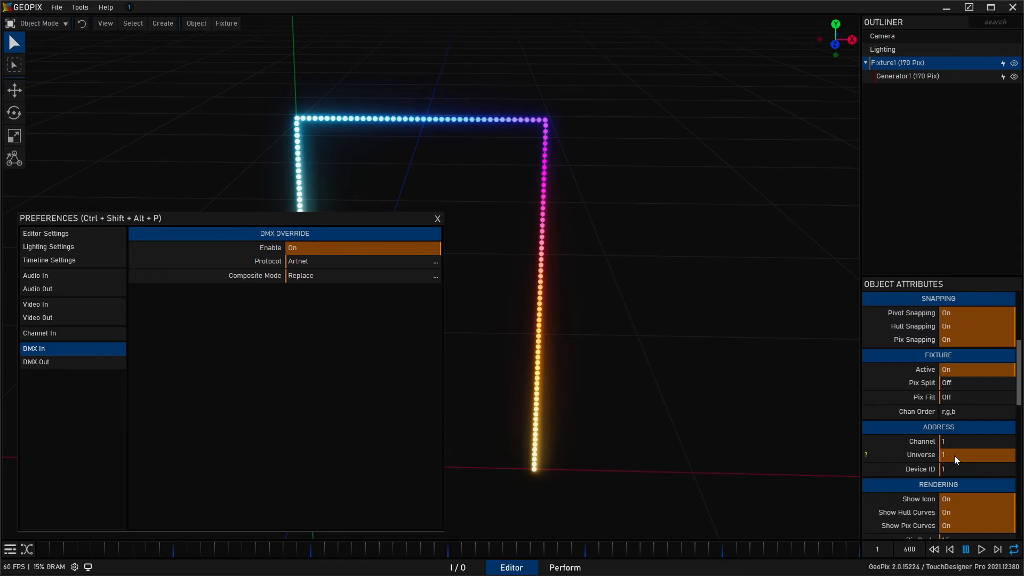
Step: Address Fixture1 to universe 2 and receive incoming DMX over sACN
{"action": "type", "text": "2"}
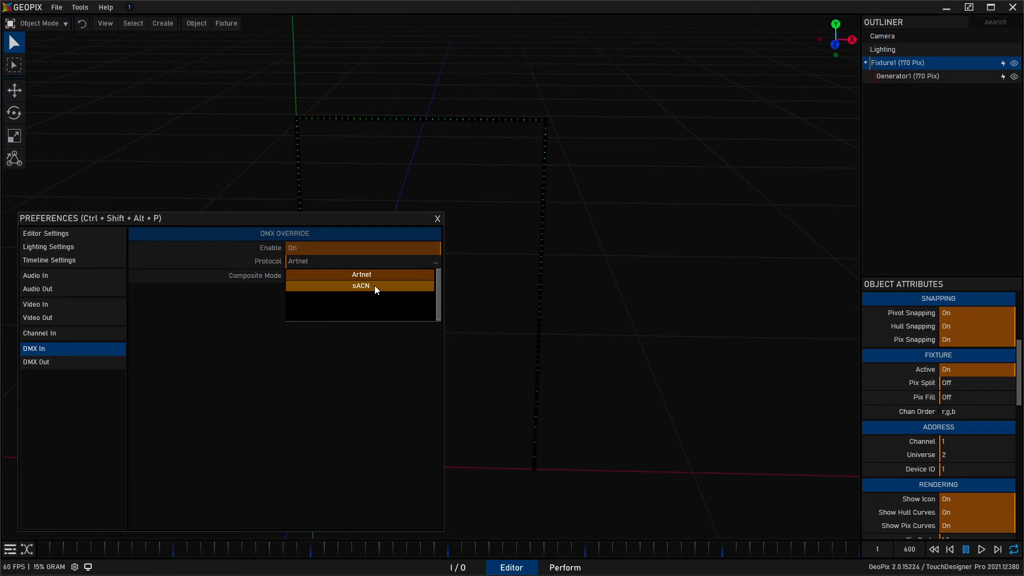
{"action": "left_click", "coordinate": [360, 285]}
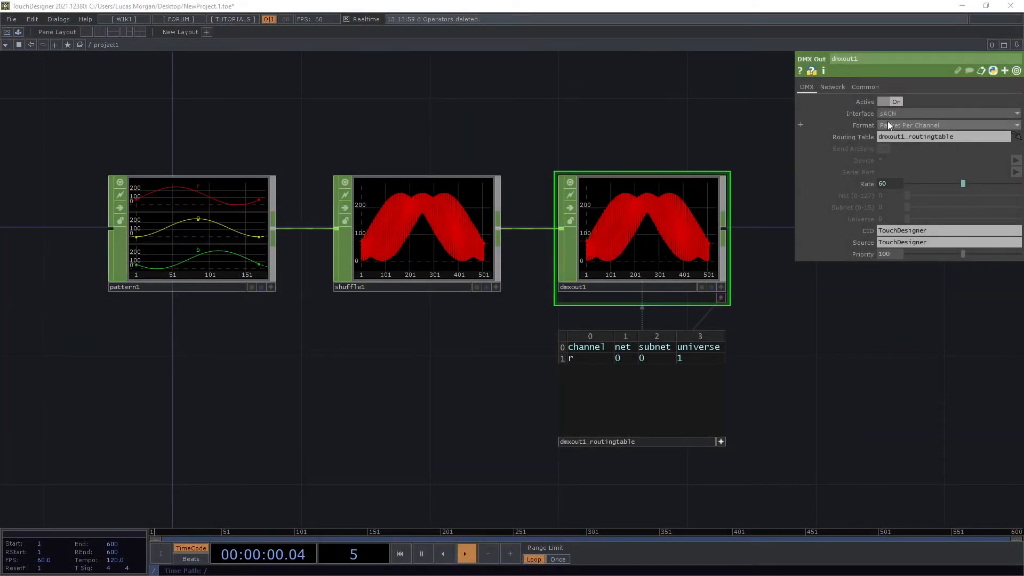
Step: Switch dmxout1's output interface to sACN on universe 1
{"action": "left_click", "coordinate": [832, 86]}
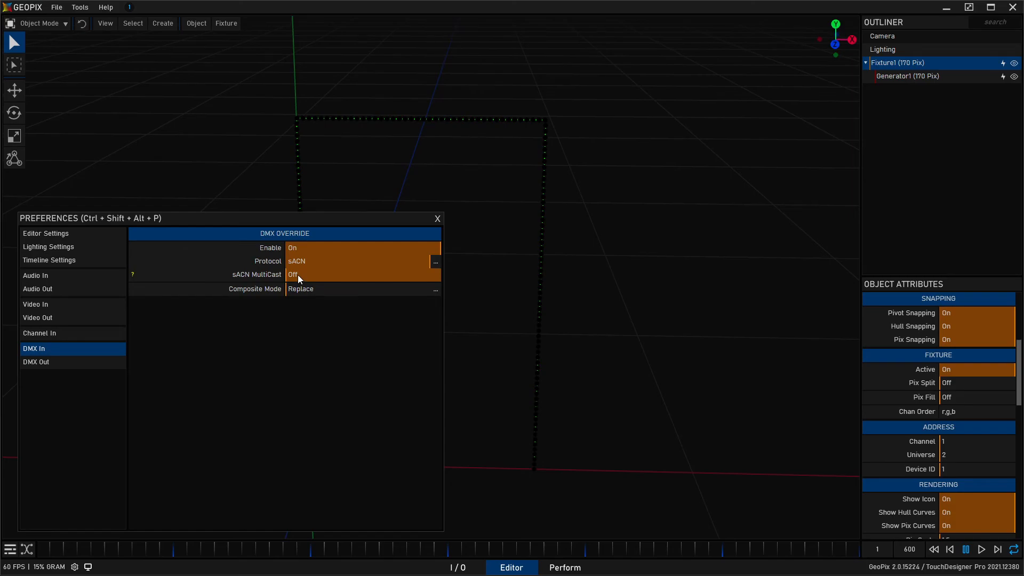
Step: Switch the DMX In sACN MultiCast option to On in GeoPix Preferences
{"action": "left_click", "coordinate": [292, 274]}
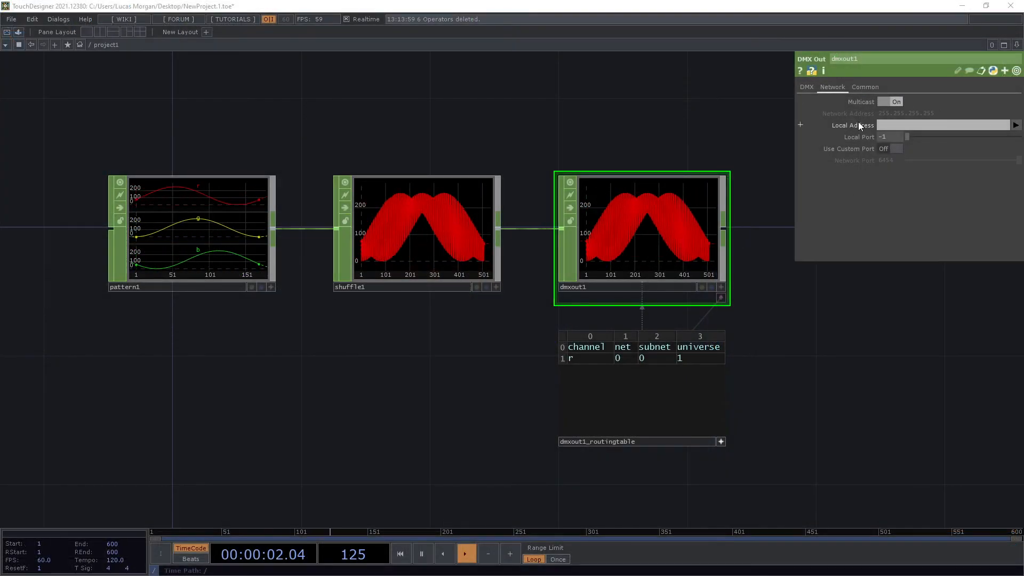
Step: Enable Multicast on the dmxout1 Network settings so sACN is sent by multicast
{"action": "left_click", "coordinate": [889, 102]}
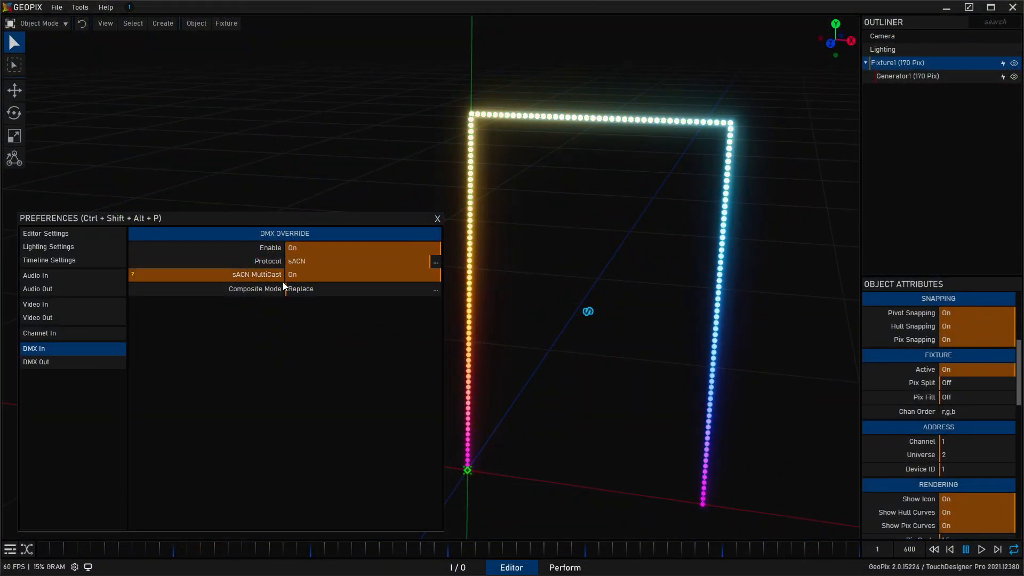
Step: Set the DMX In sACN MultiCast option back to Off, strip still lit on universe 2
{"action": "left_click", "coordinate": [362, 274]}
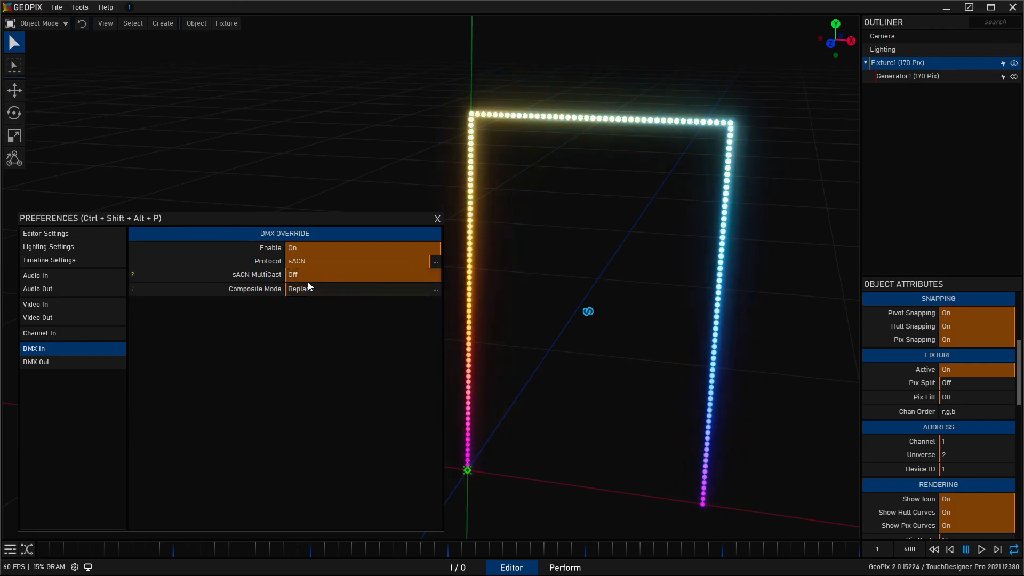